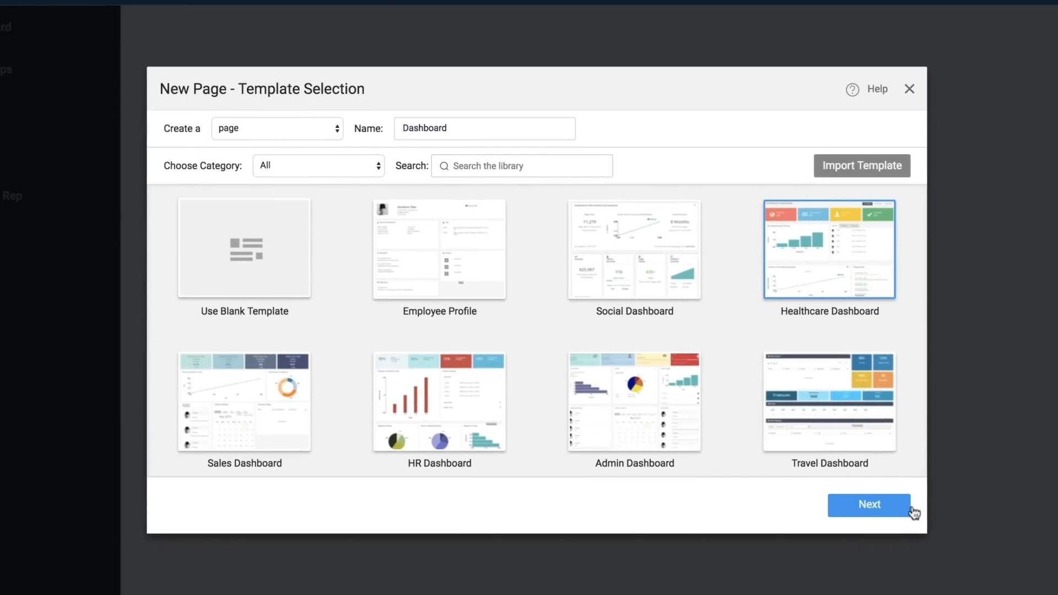
Step: Create the Dashboard page using the Header, Topnav, Leftnav, Content, Footer layout
click(869, 504)
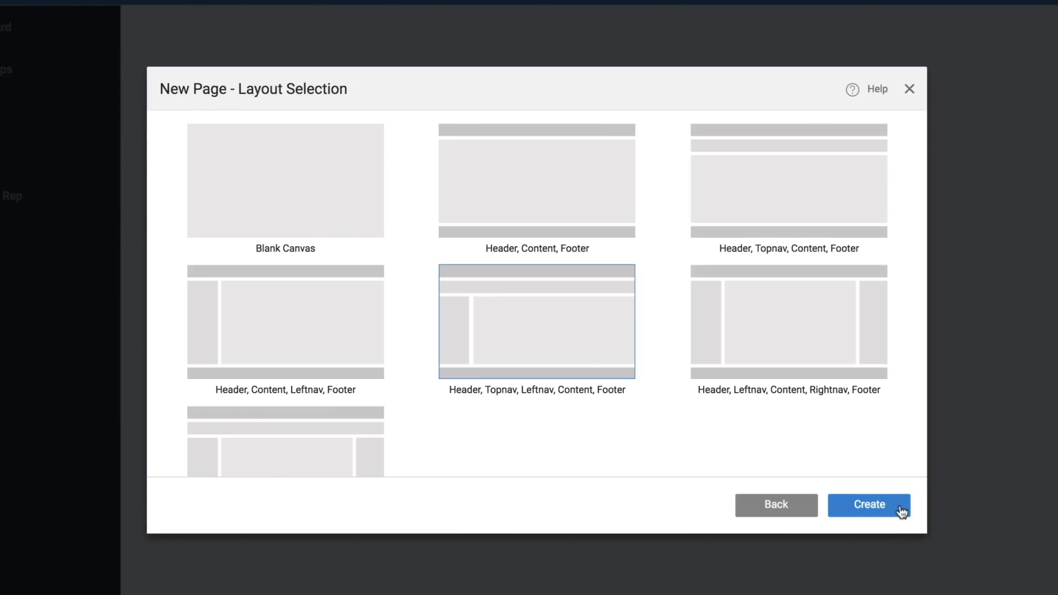
click(869, 505)
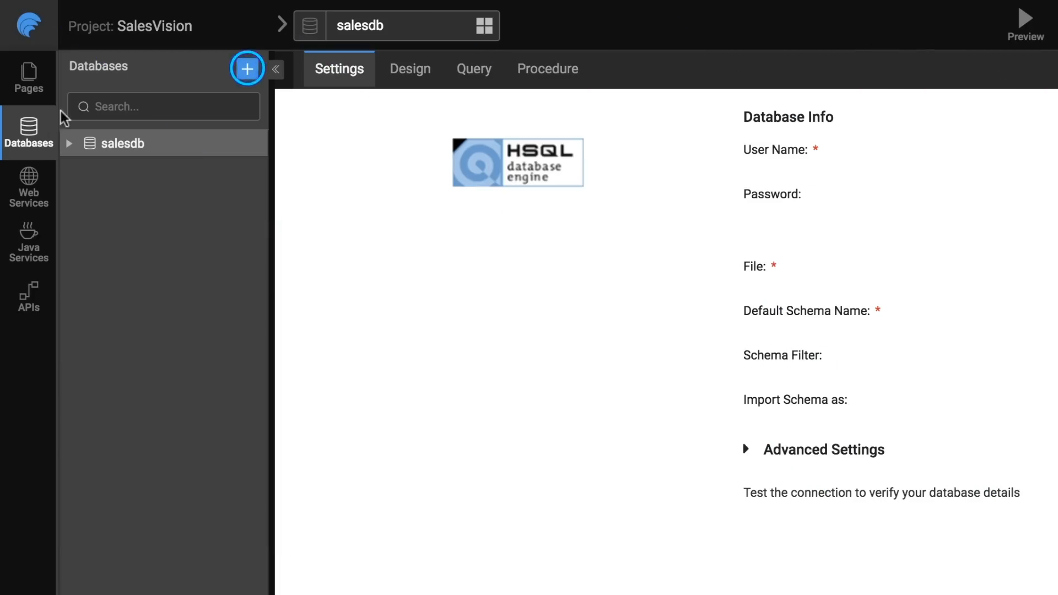
Step: View the salesdb schema design, then bind the cards to Database CRUD salesdb Reps
click(248, 67)
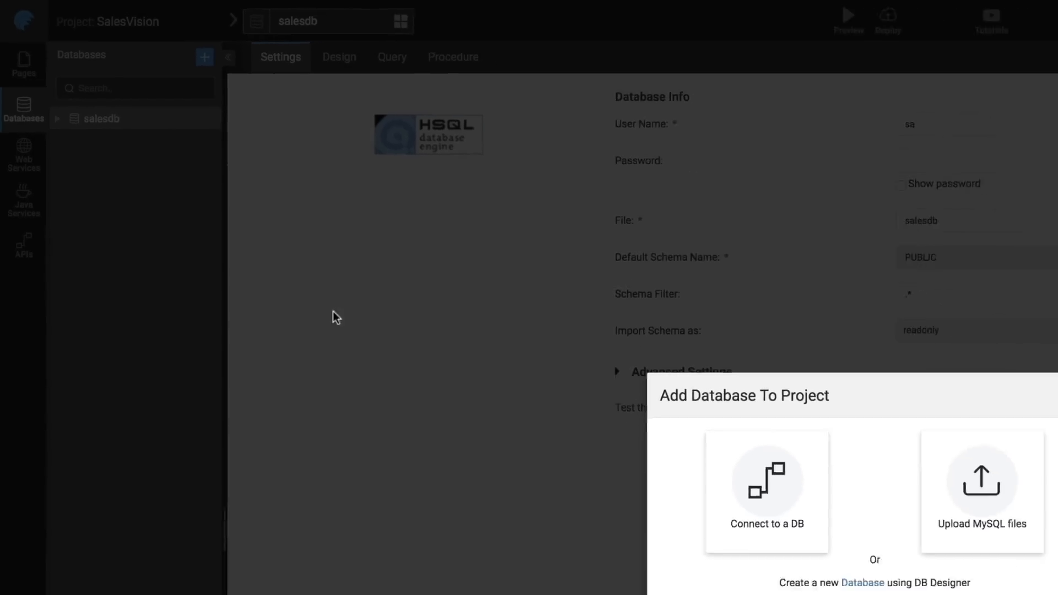
click(766, 488)
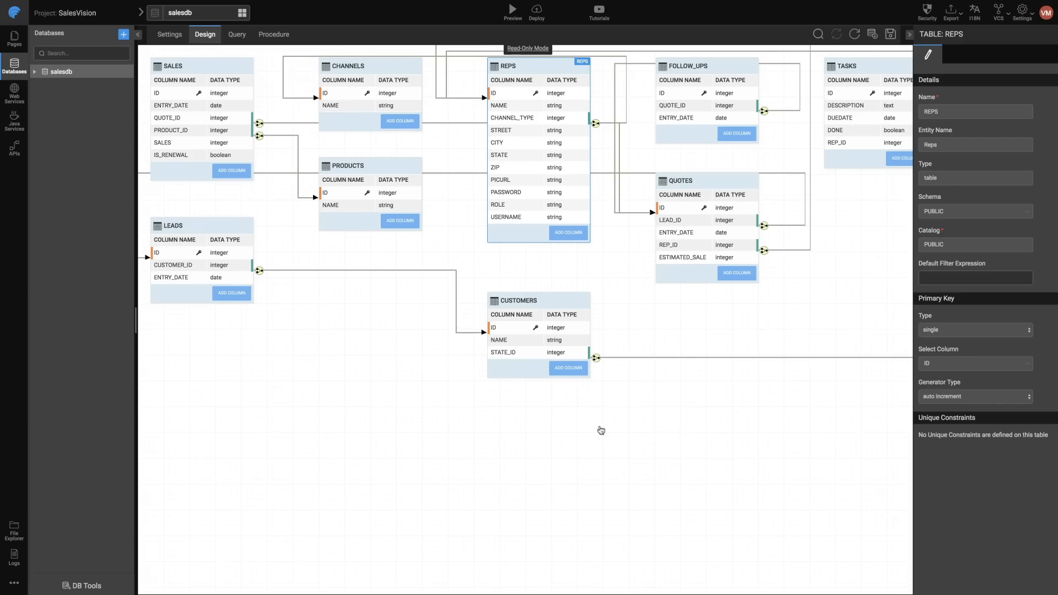
click(13, 146)
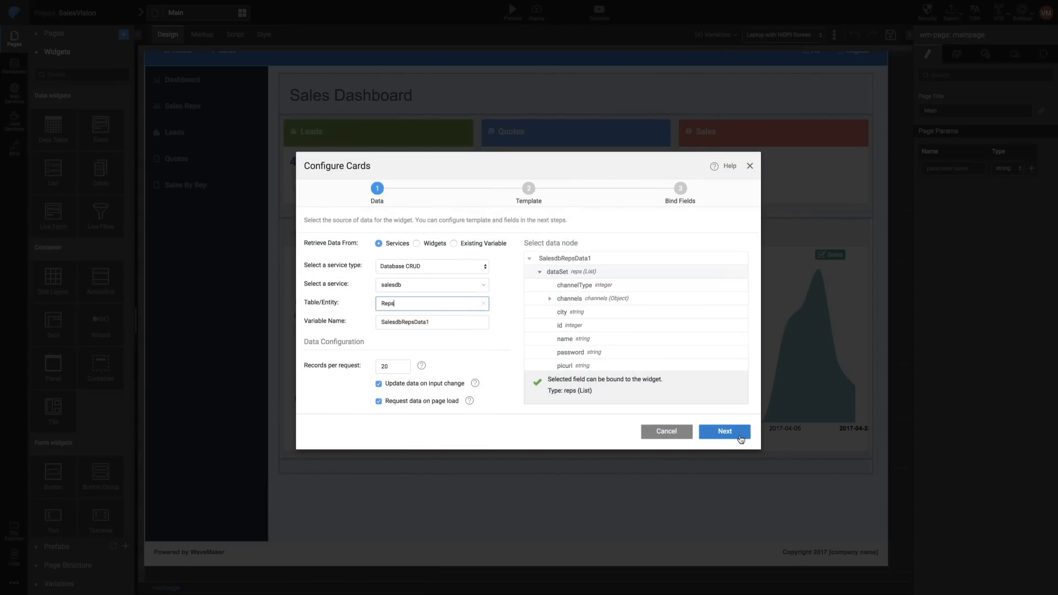
Step: Bind Picture, Name and JobTitle (caption role) to the Reps cards, creating RepsList1
click(724, 431)
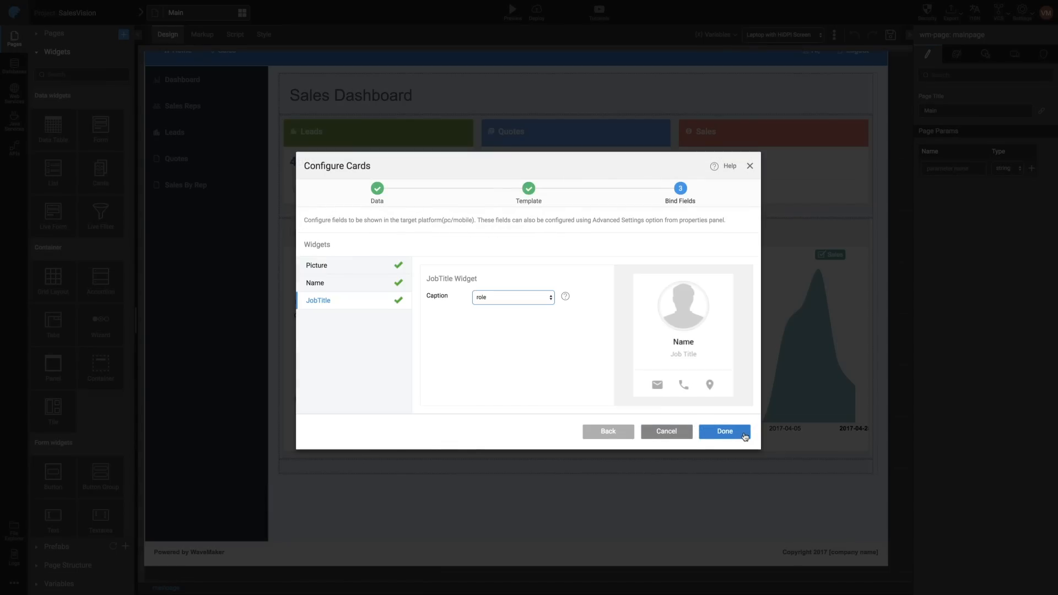
click(724, 431)
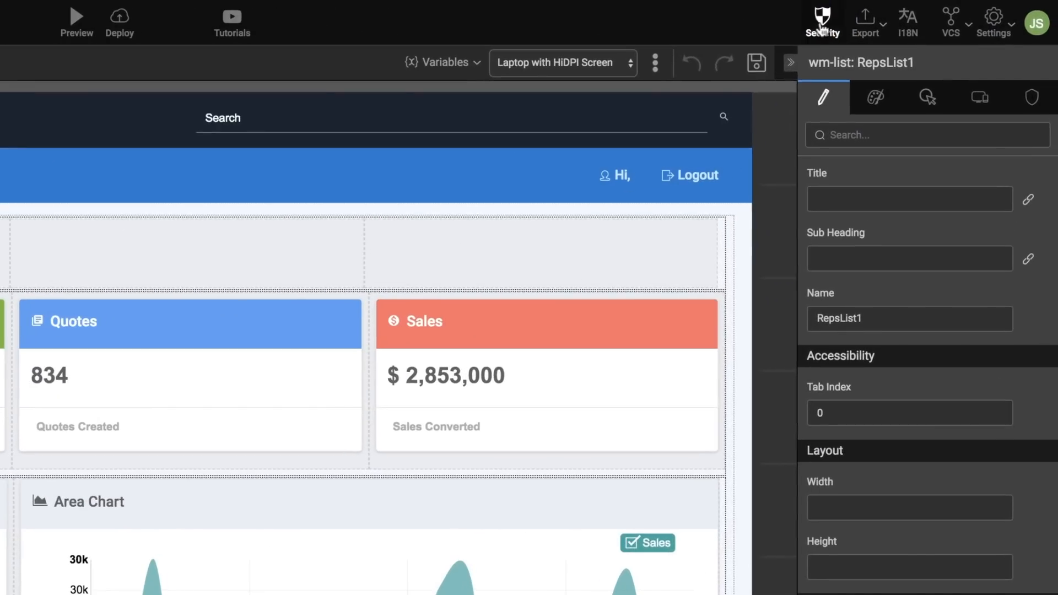
Step: Enable Database authentication on salesdb REPS and list admin and user app roles
click(822, 15)
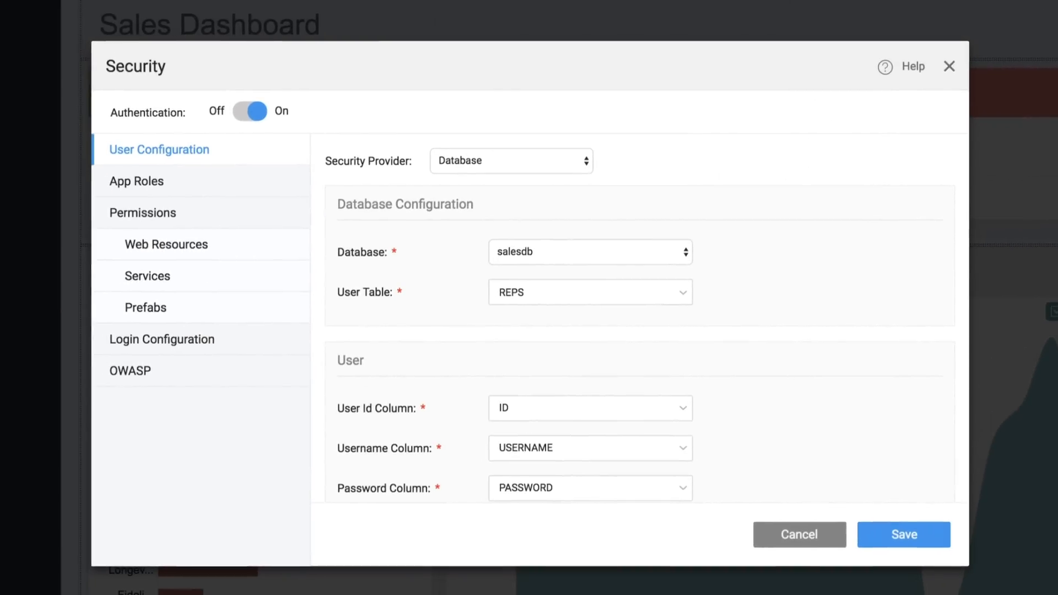
click(137, 181)
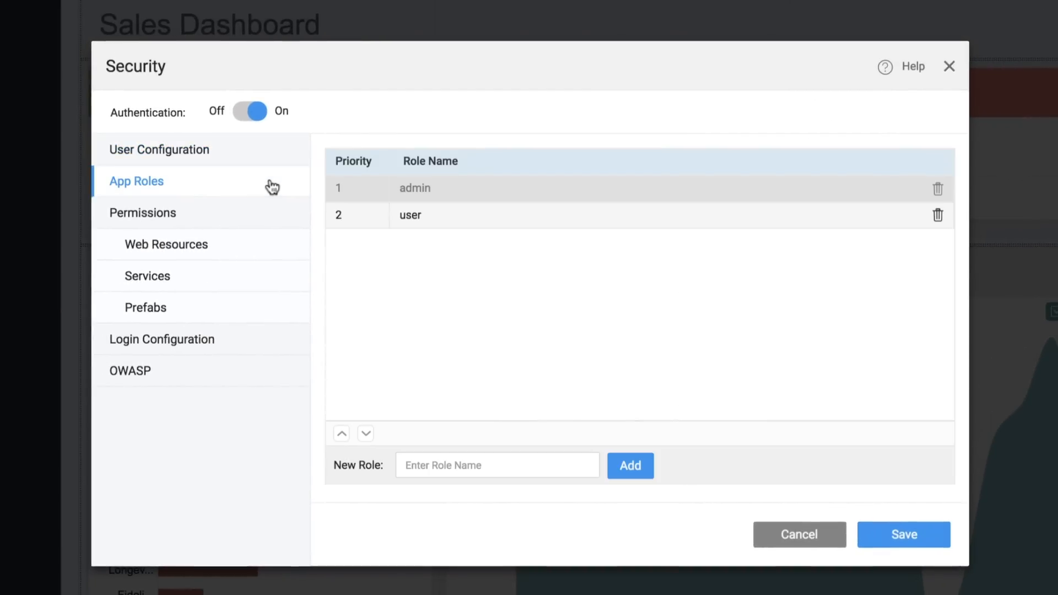
mouse_move(261, 249)
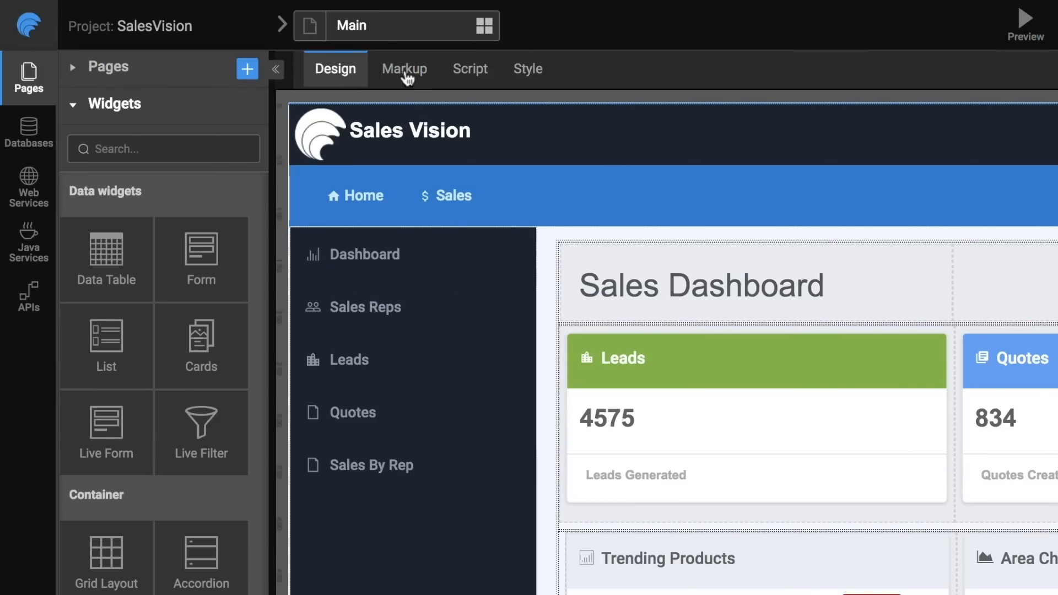
Step: Review the page markup and VCS options, then deploy SalesVision to the cloud
click(404, 68)
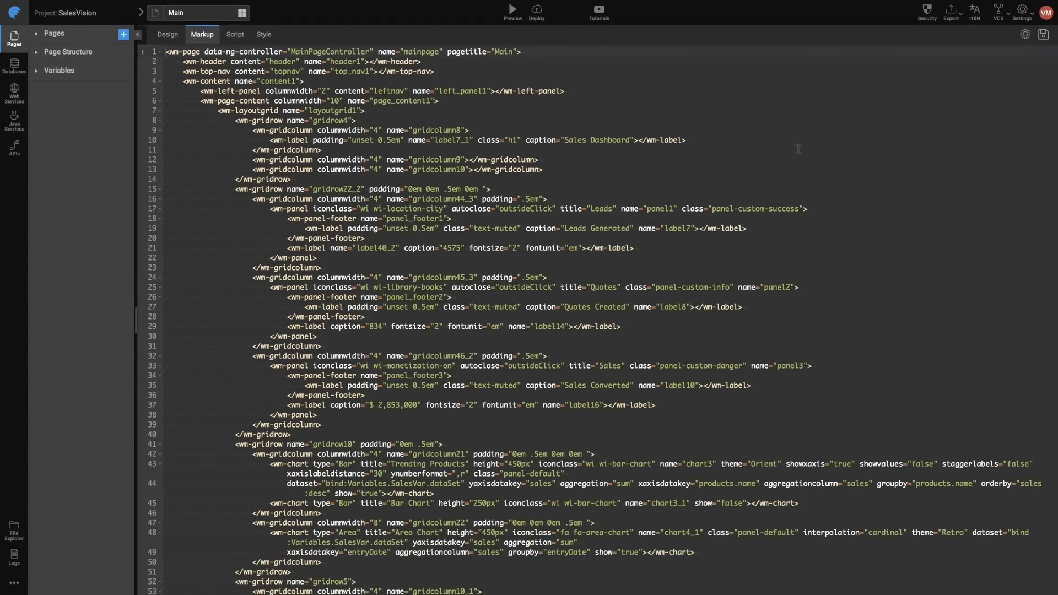
click(950, 13)
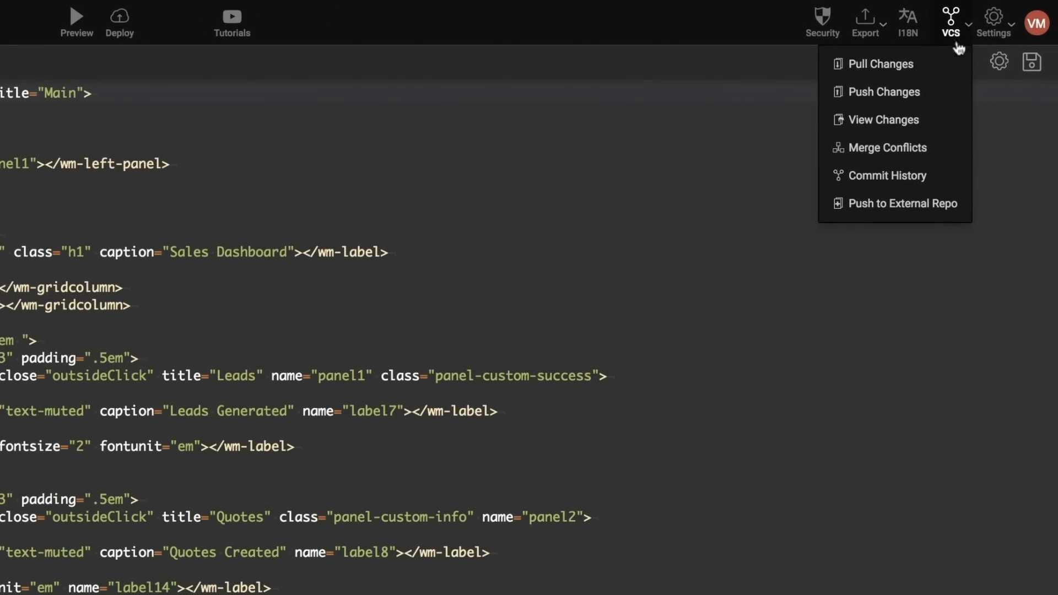
click(882, 119)
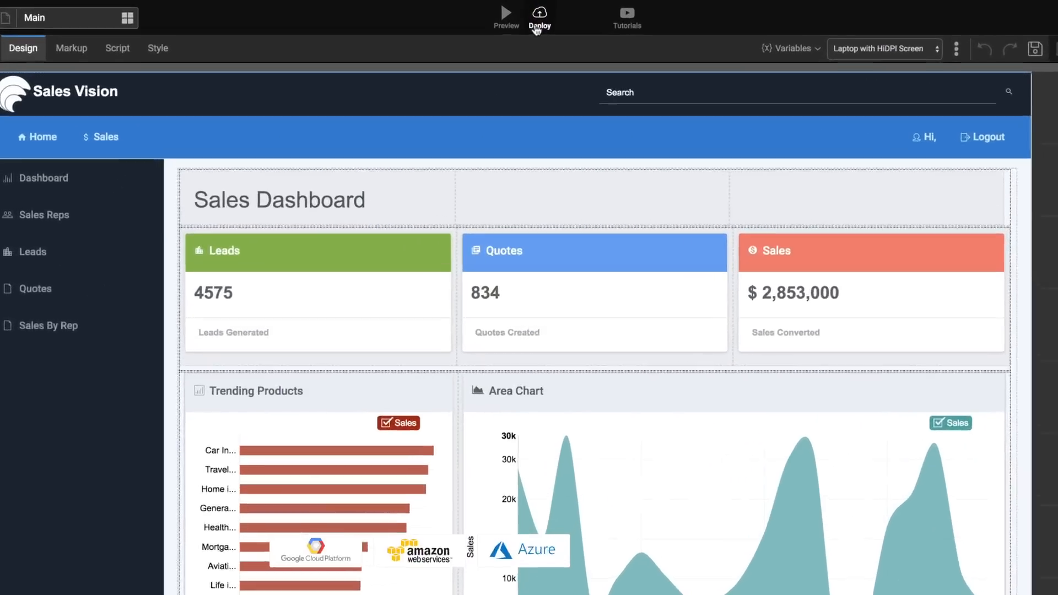
click(540, 12)
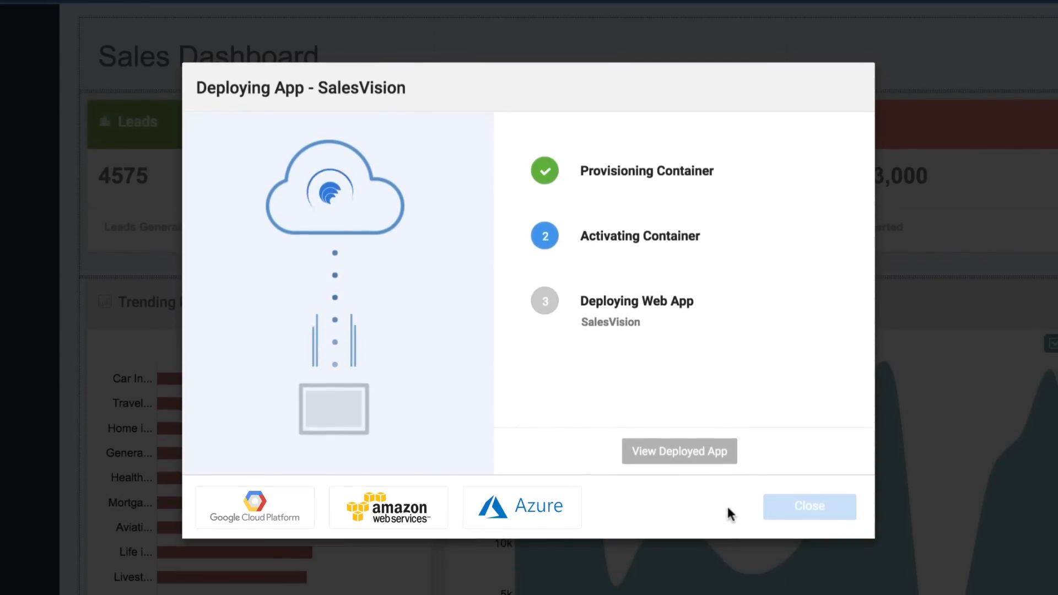